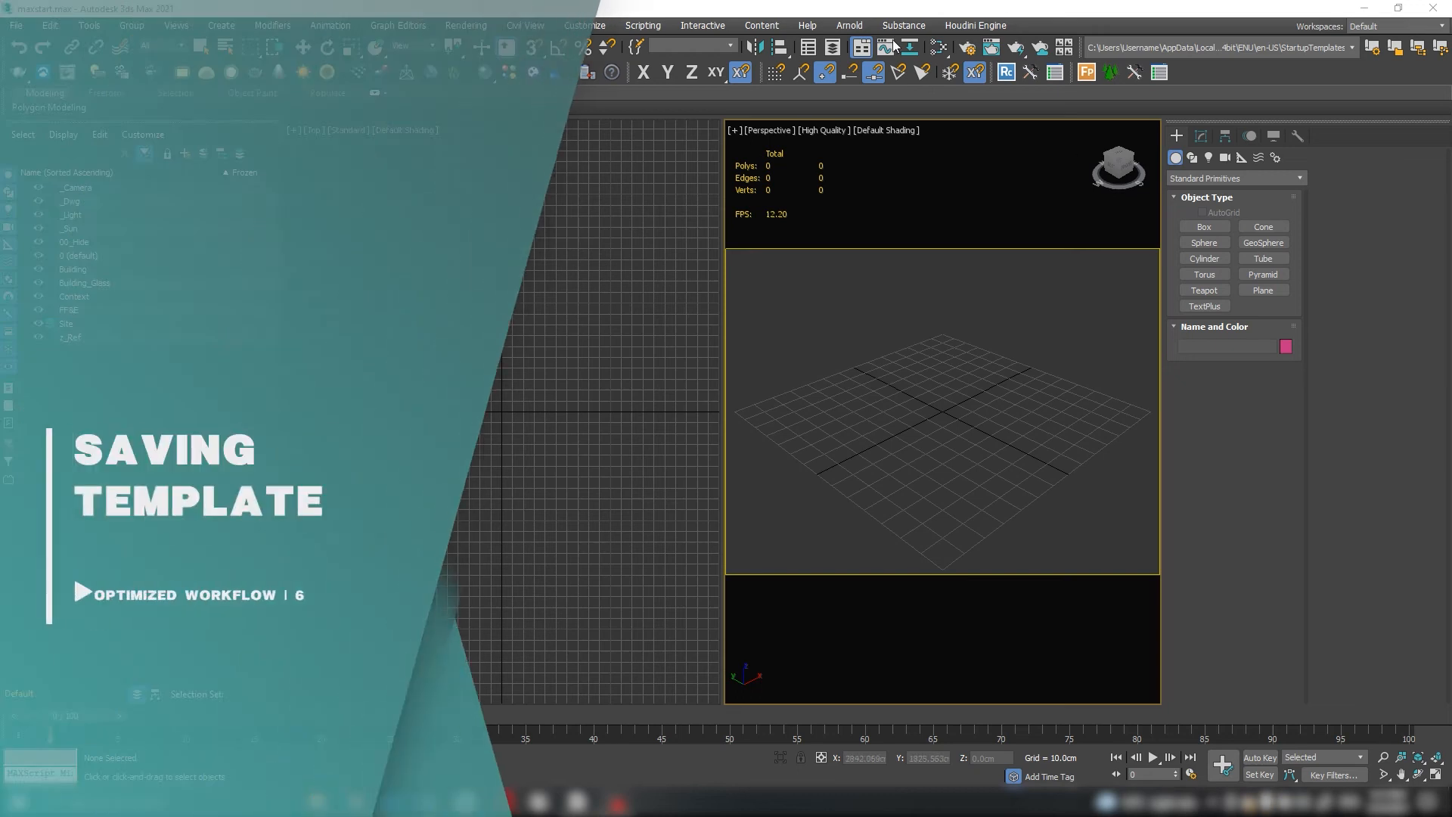
mouse_move(832, 410)
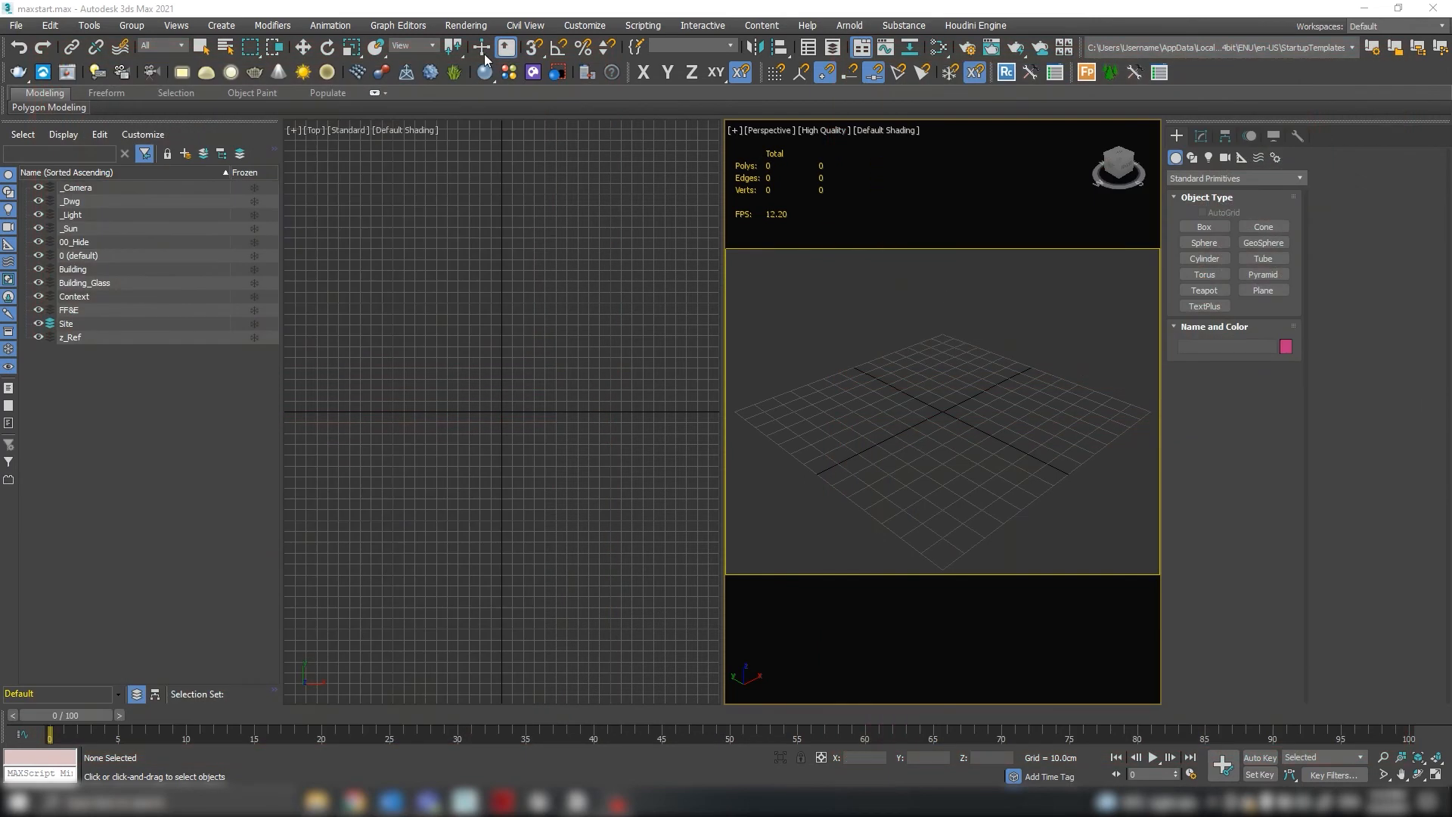
Save the scene as maxstart.max in the ENU settings folder, overwriting the existing file.
left_click(12, 27)
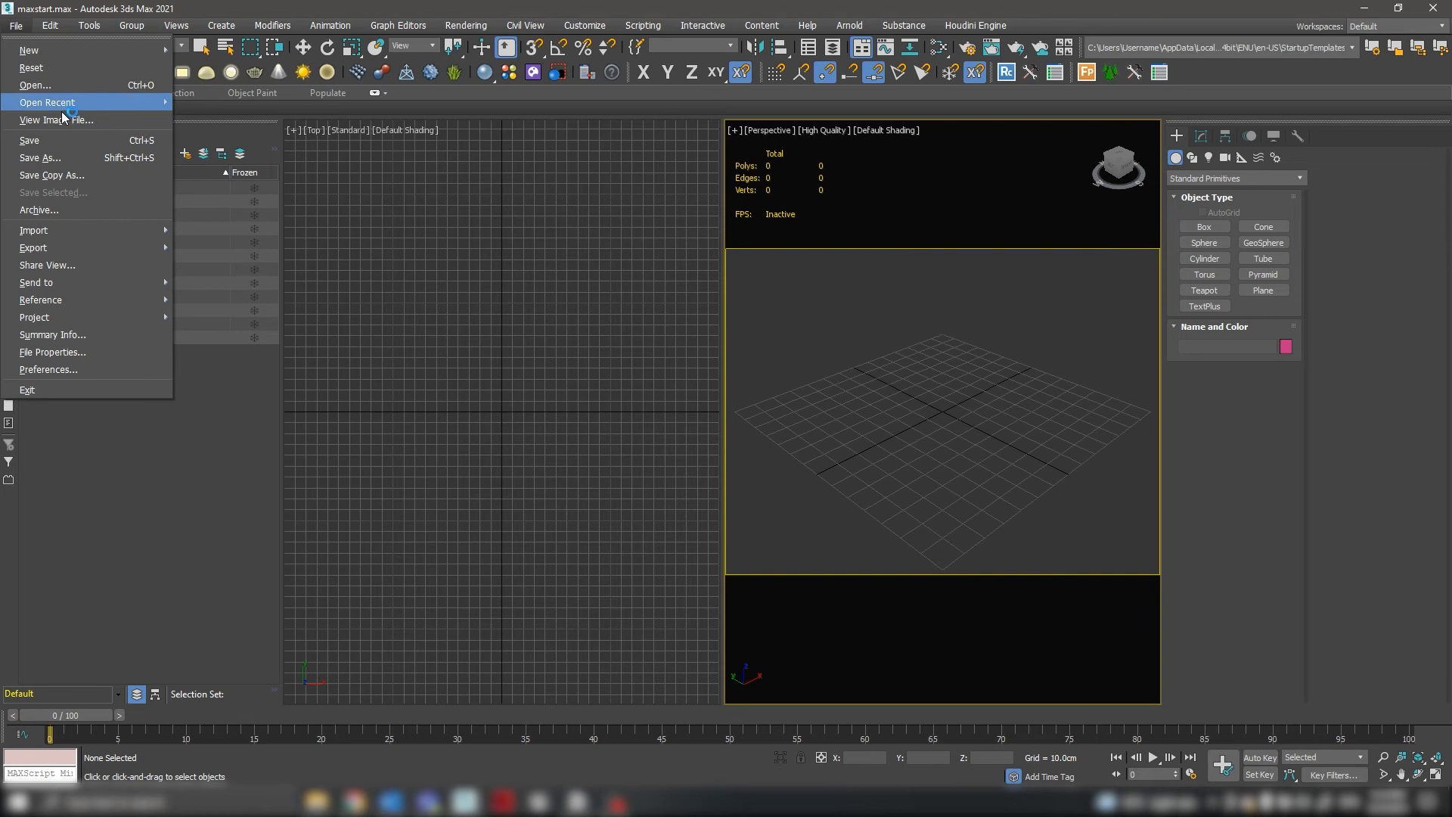
left_click(39, 157)
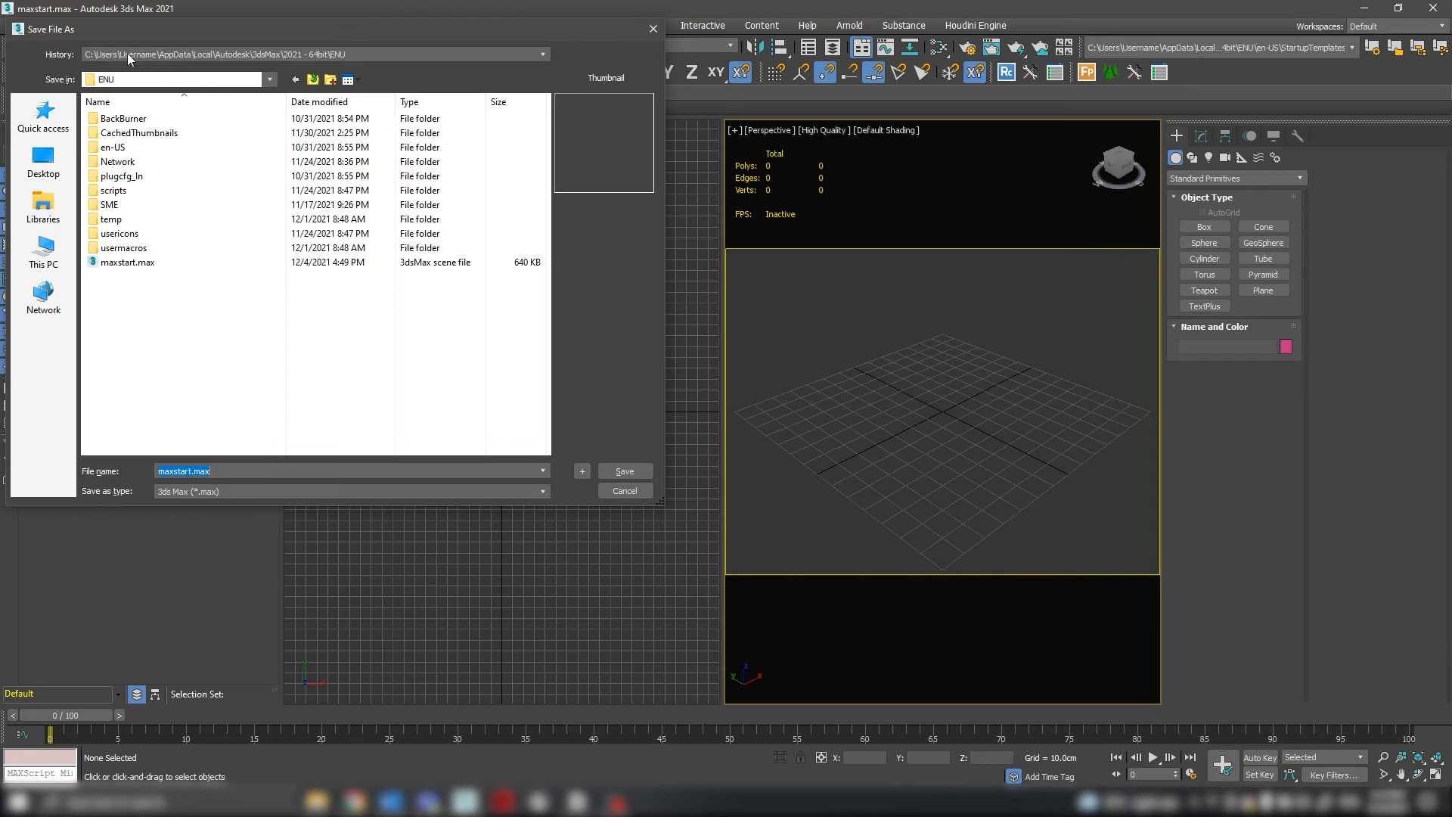
mouse_move(209, 76)
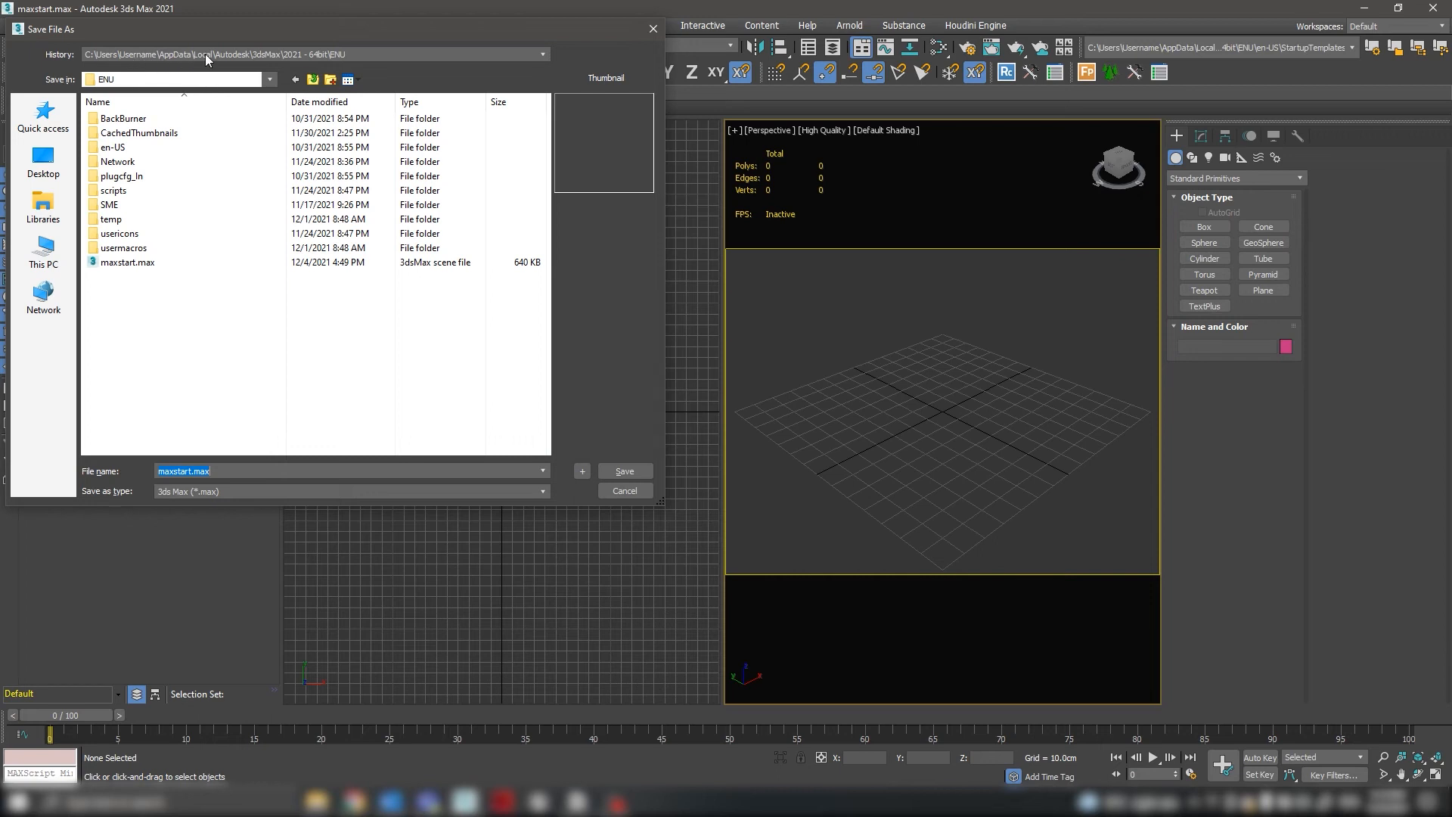
mouse_move(289, 68)
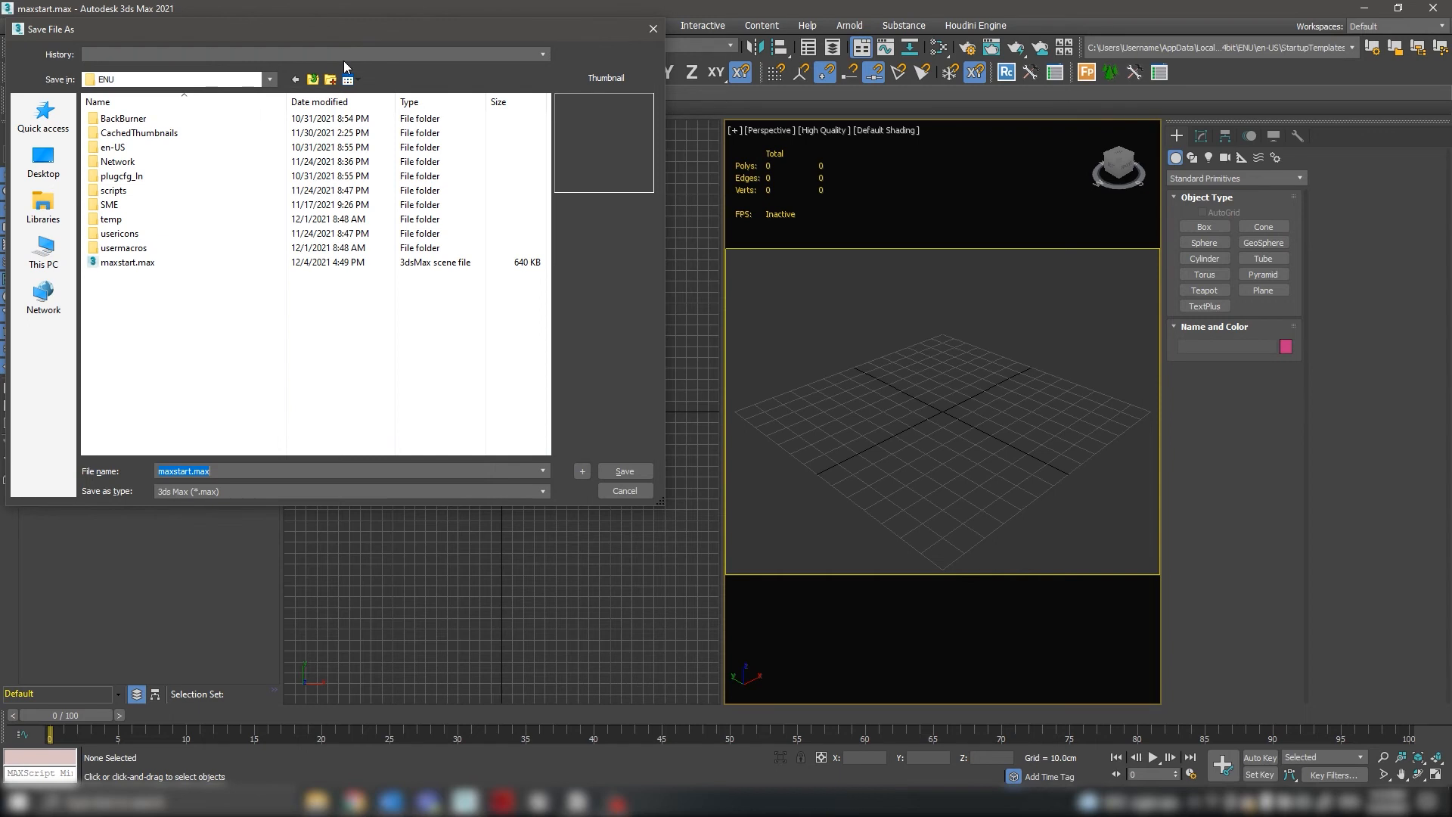
left_click(127, 262)
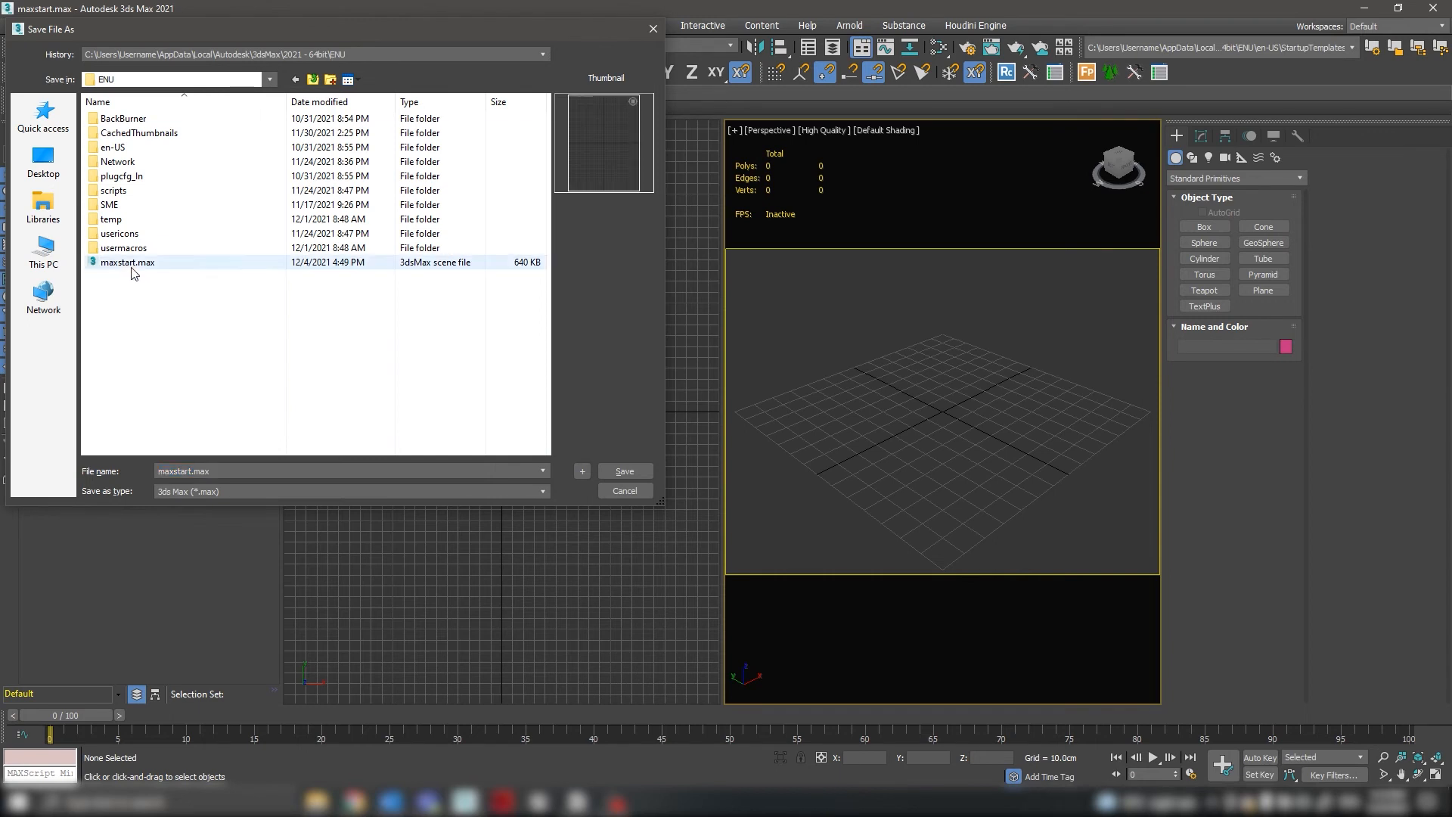
left_click(257, 471)
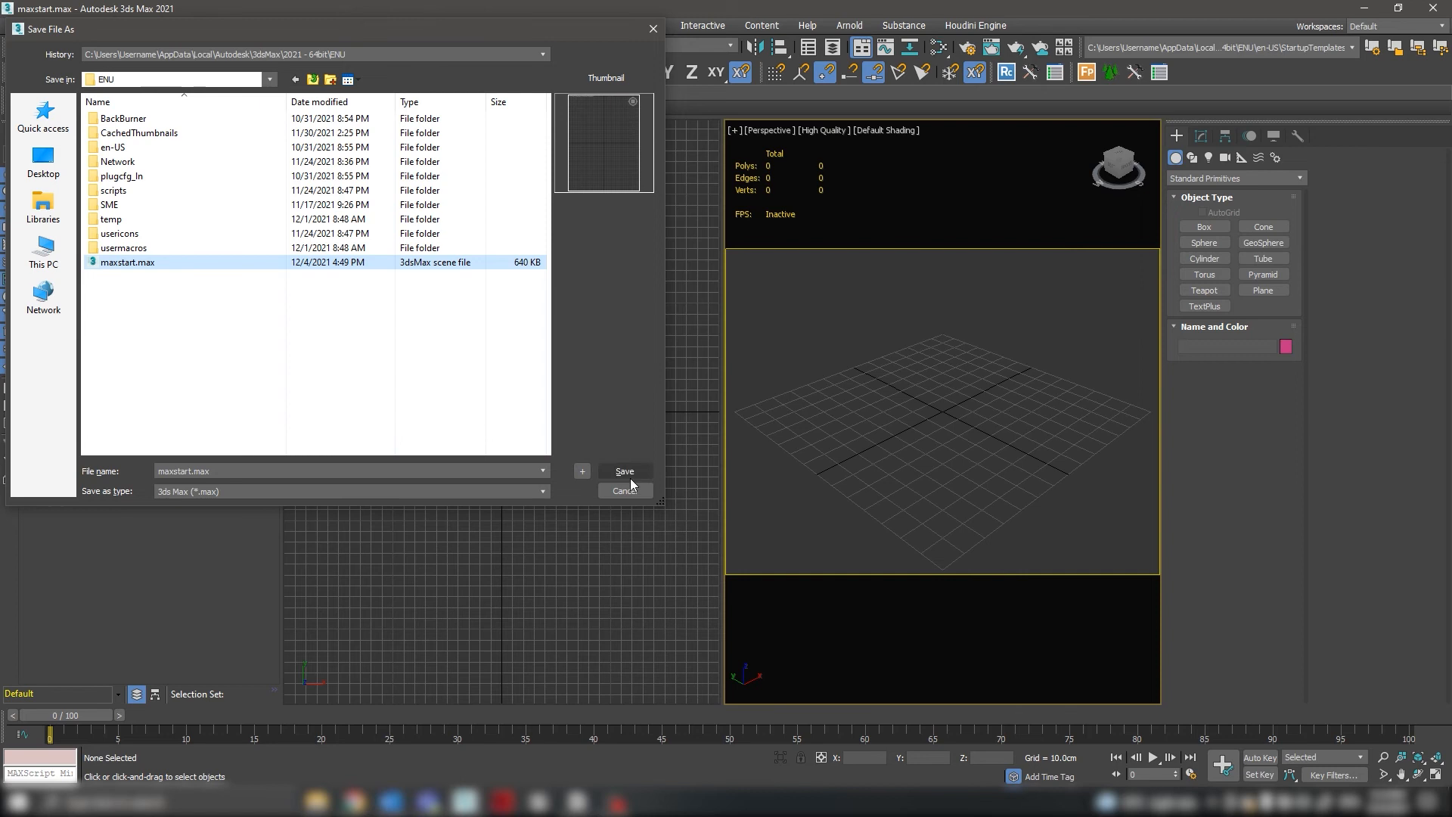
left_click(625, 470)
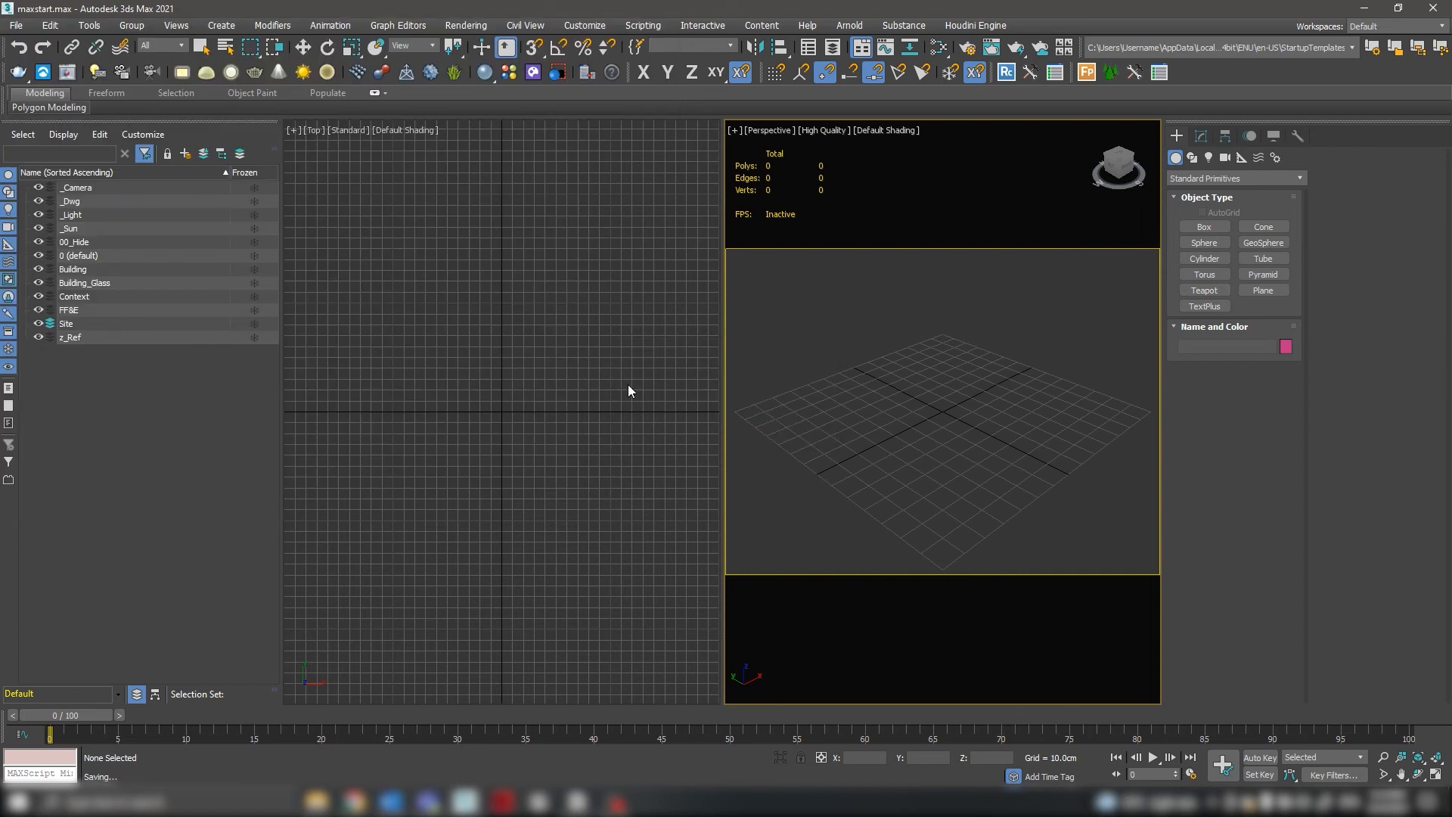
mouse_move(758, 375)
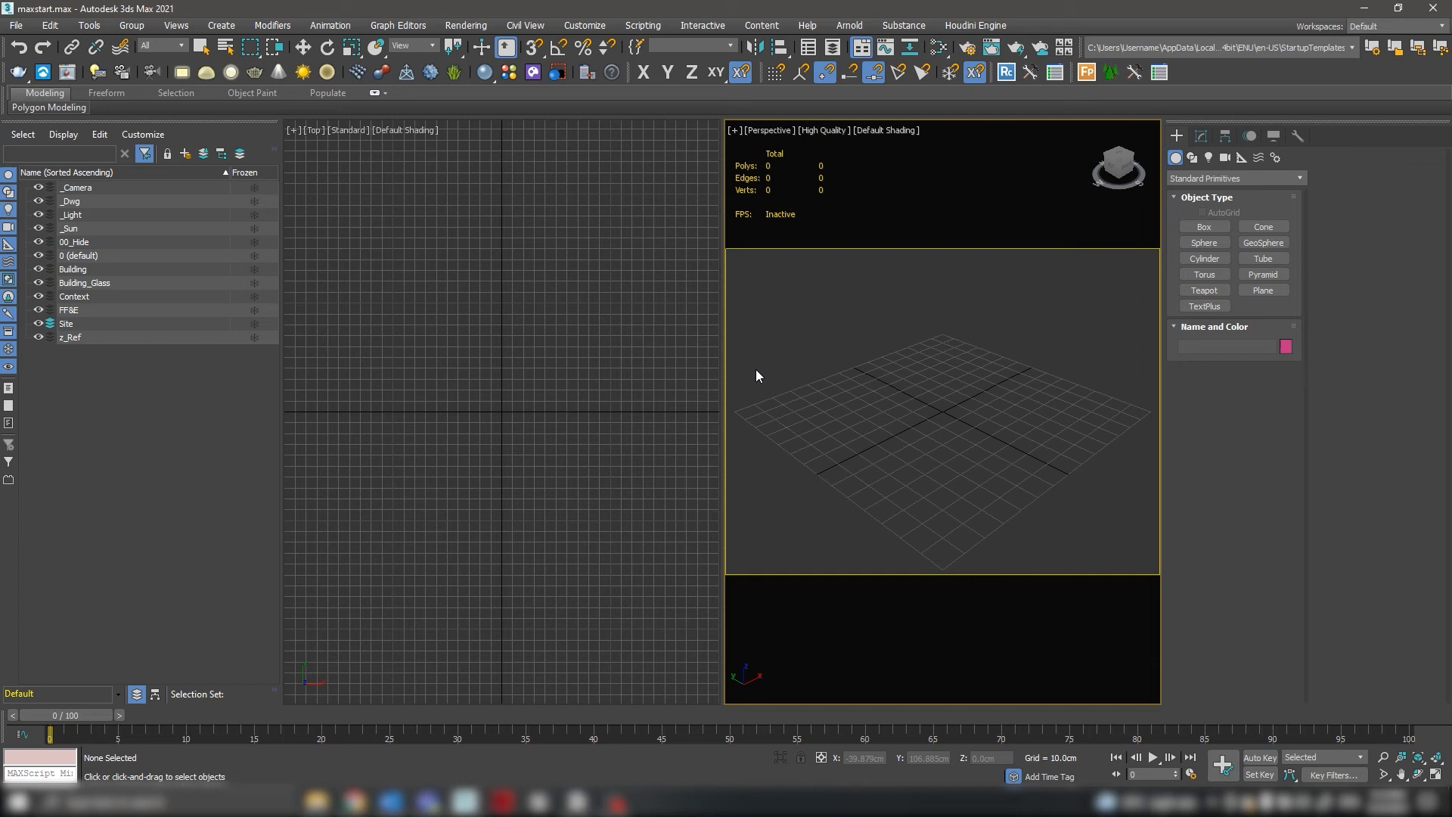
Show the File menu's New choices, including New All and New from Template.
left_click(13, 27)
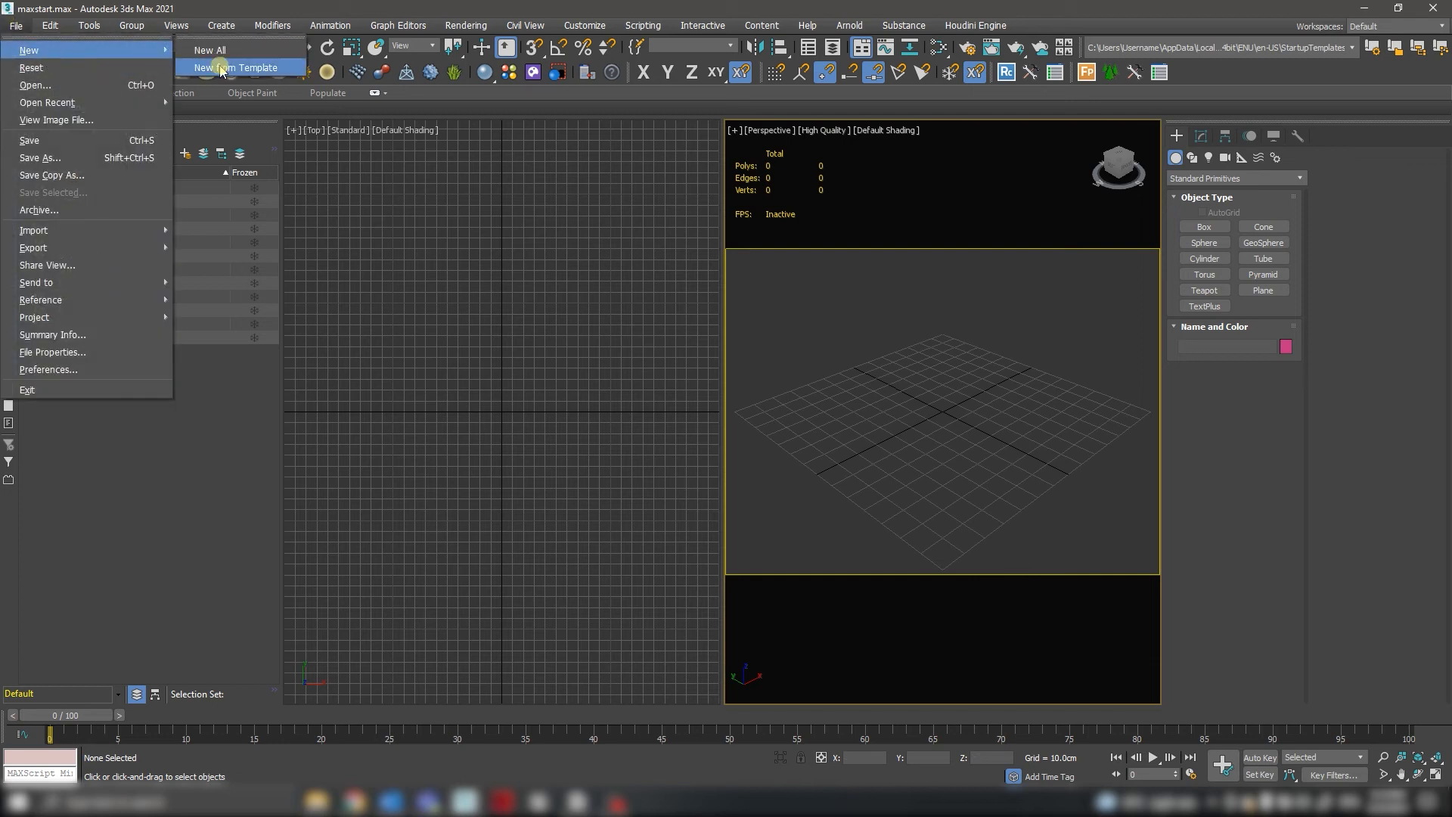
In Template Manager, rename the default Template #1 to MaxStartHK.
left_click(239, 68)
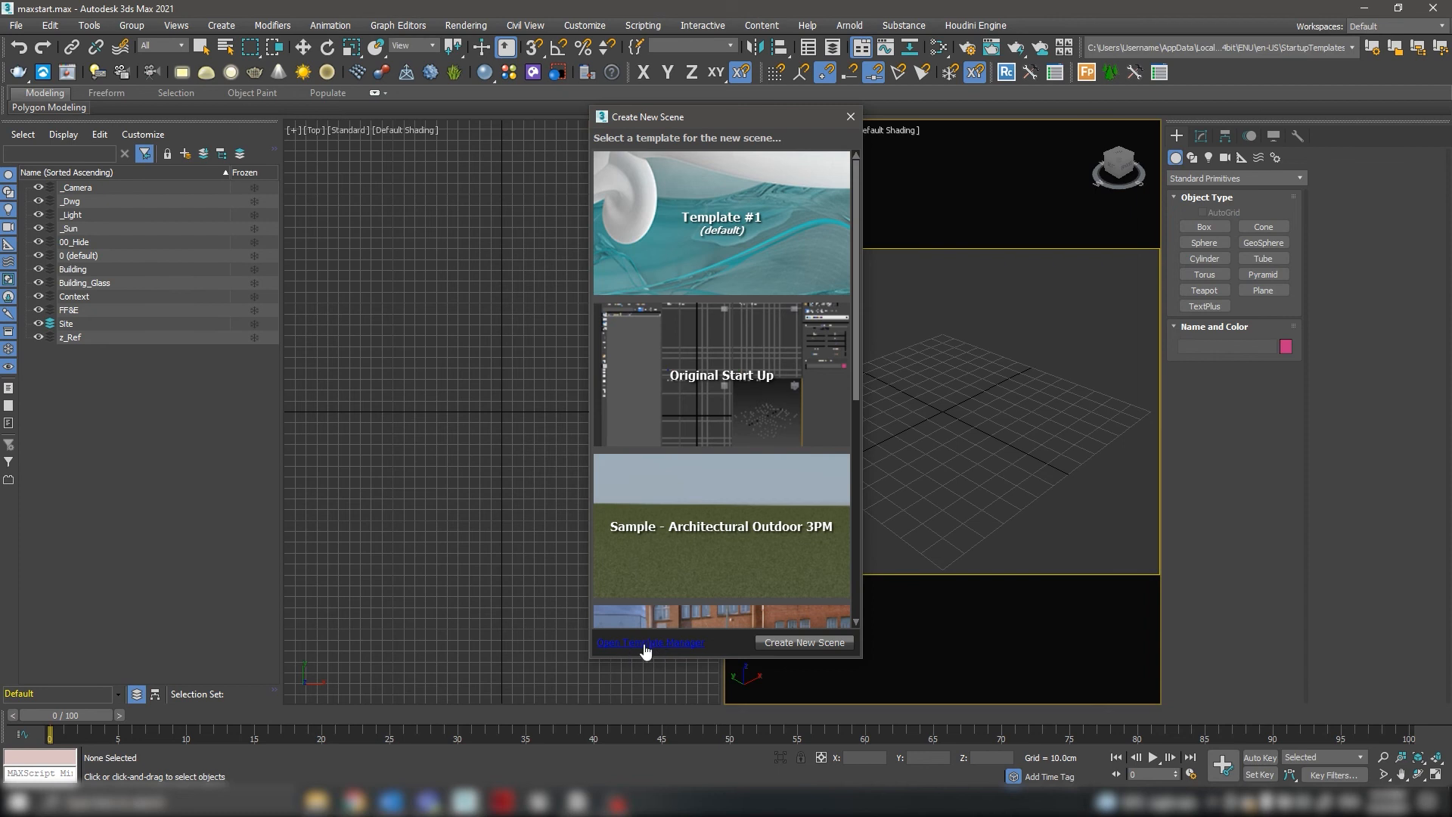
left_click(649, 643)
type("MaxSr")
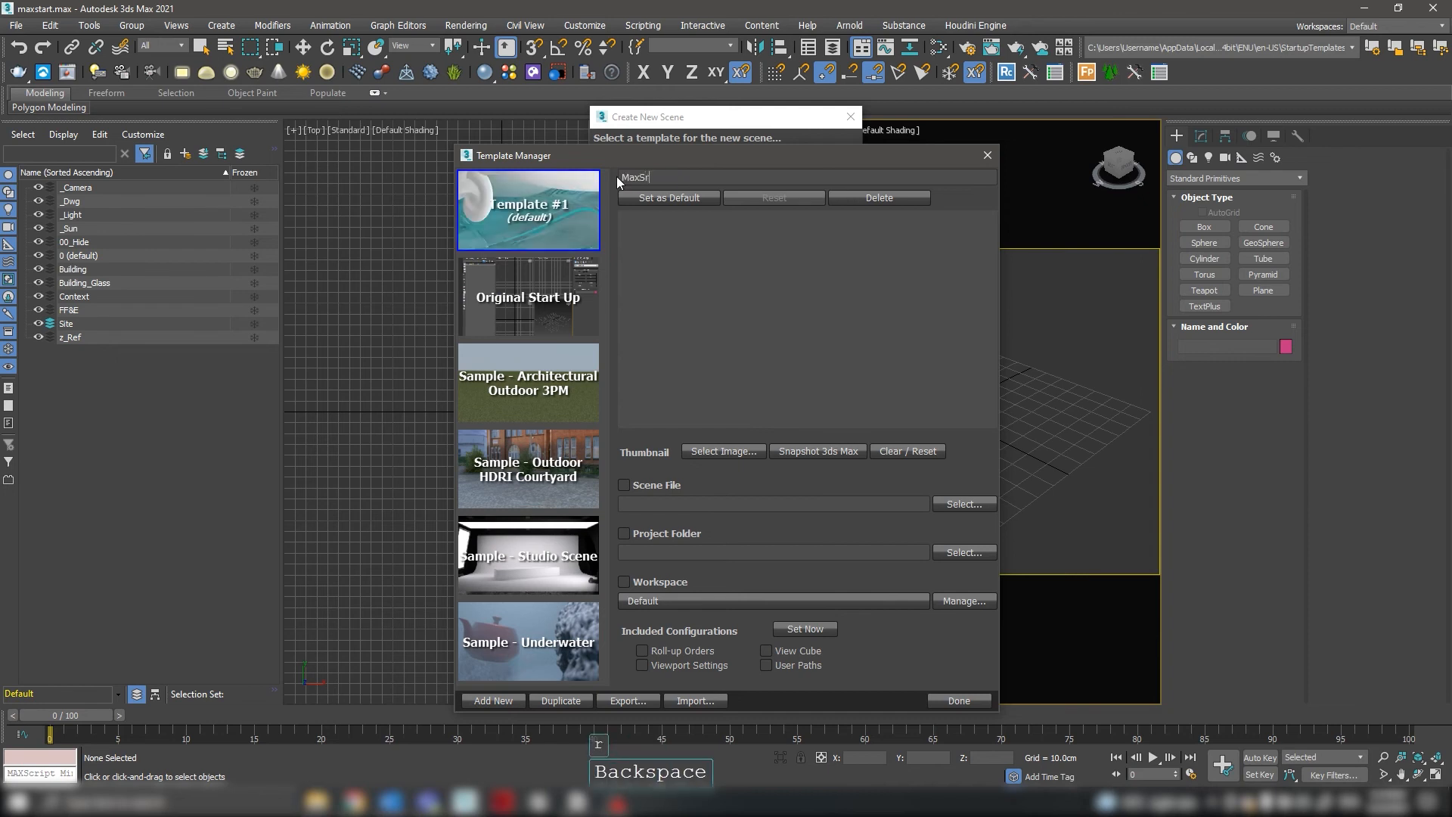
type("tartHK")
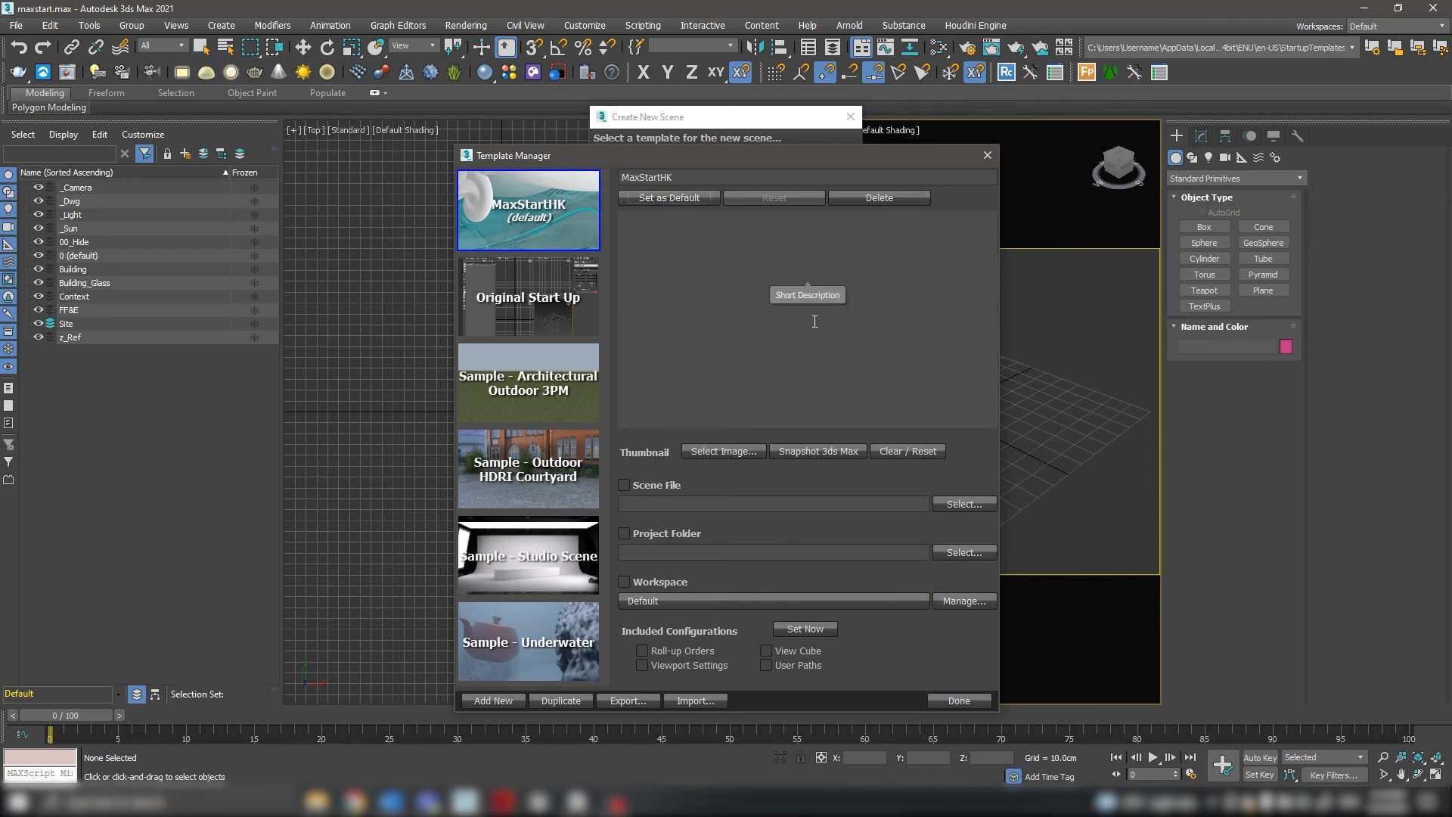
Enable a scene file for the template, assign maxstart.max from ENU, and finish editing.
left_click(623, 485)
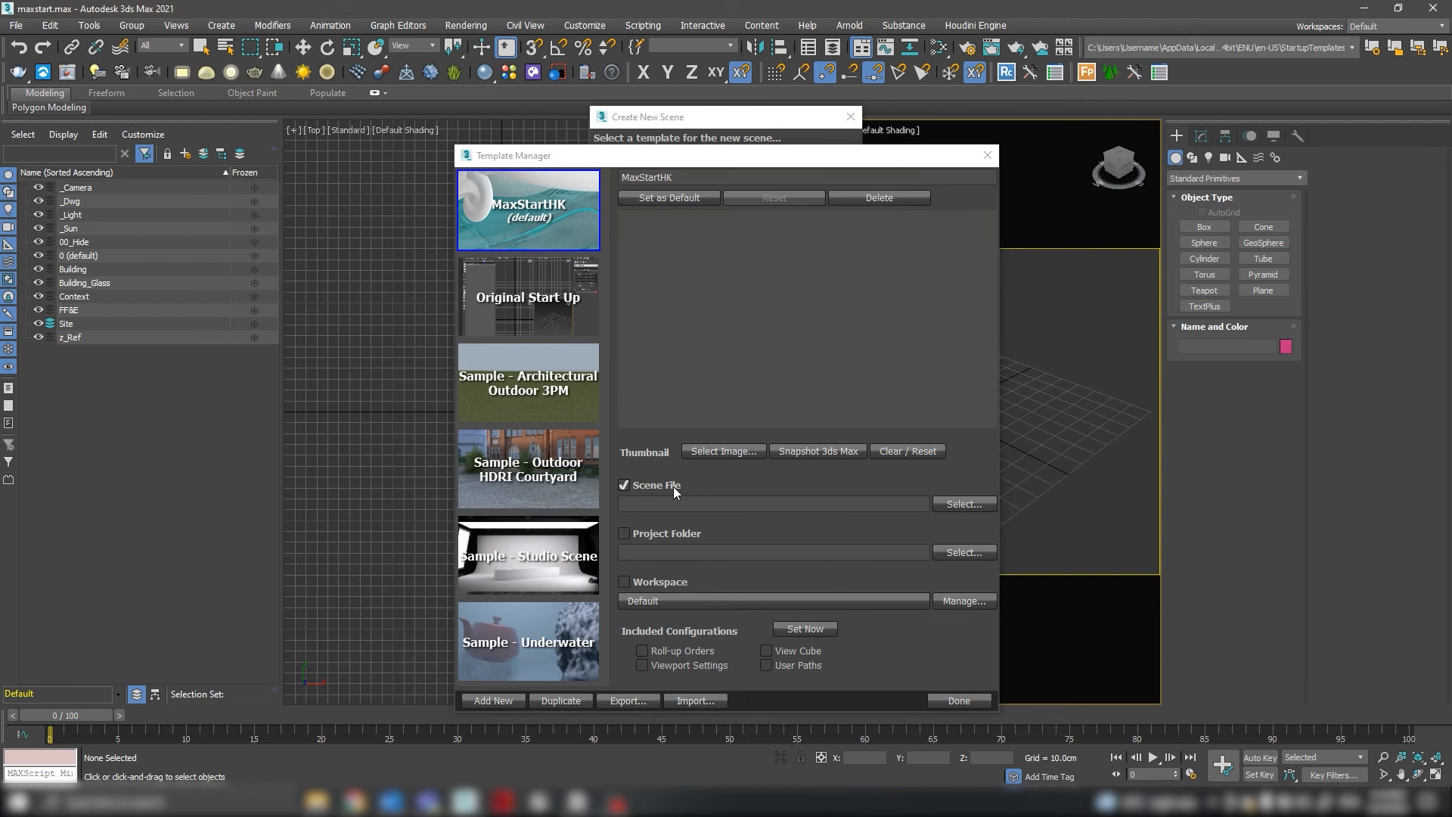
left_click(965, 503)
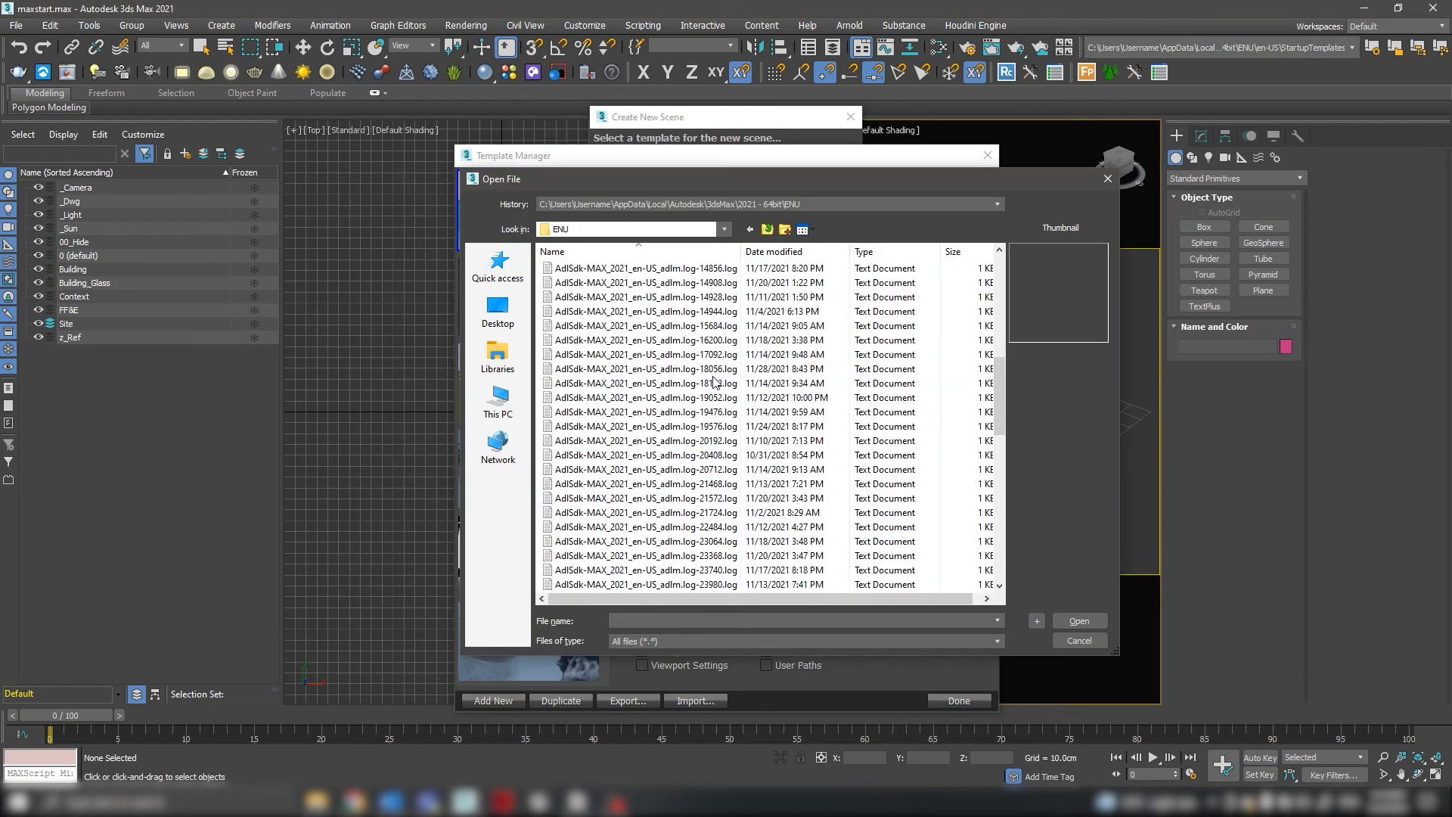
left_click(1080, 641)
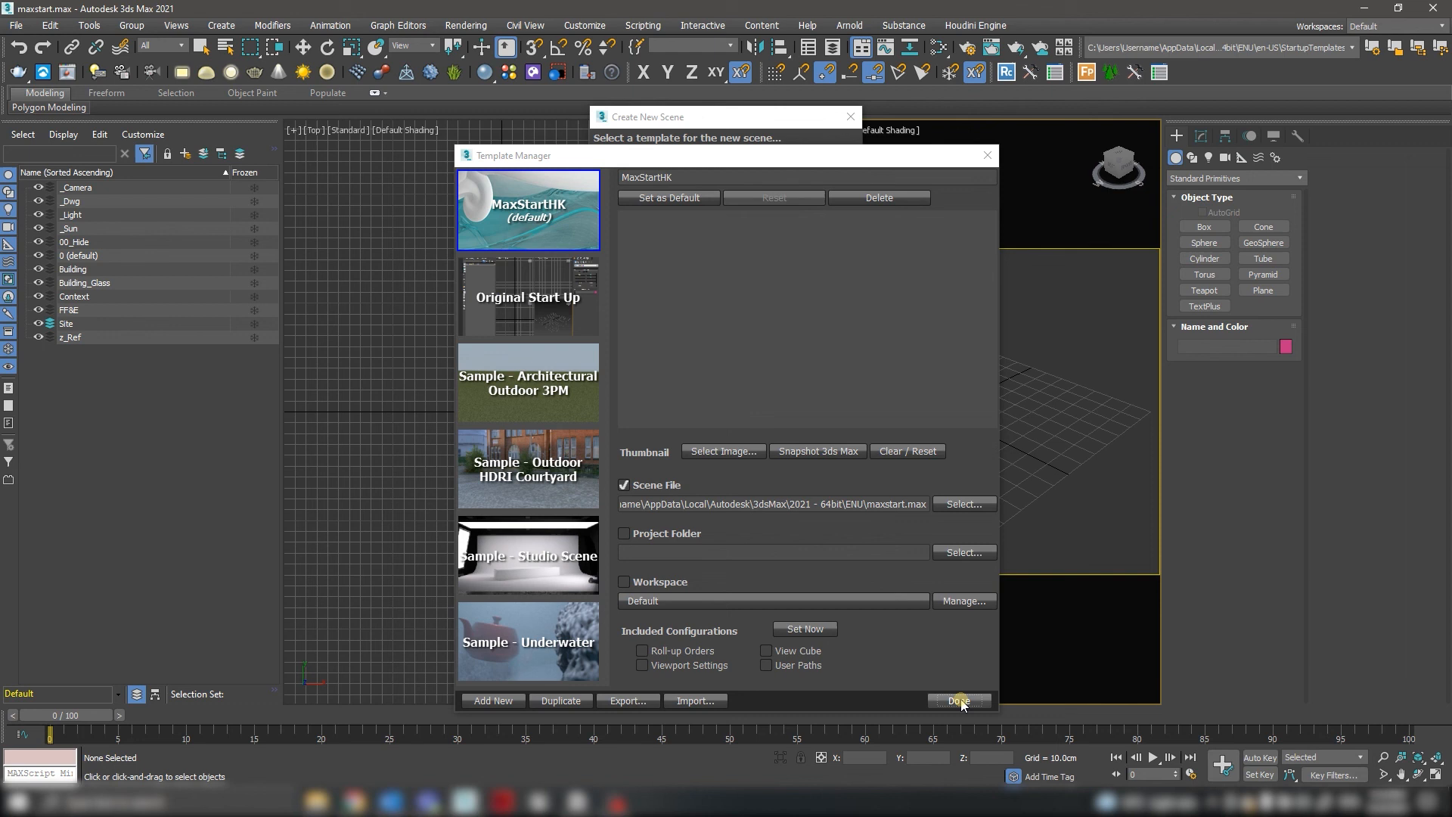
left_click(959, 700)
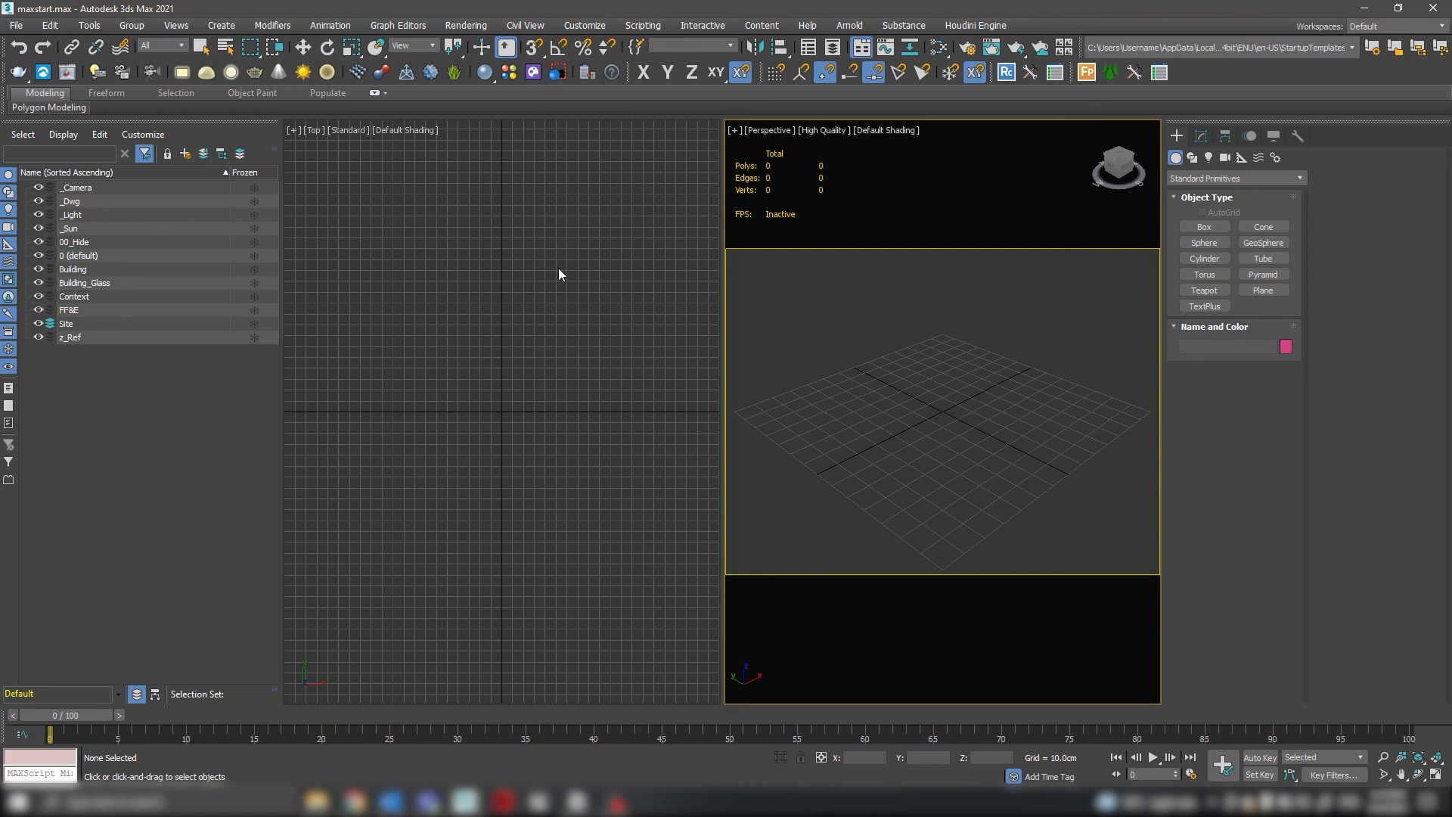
Reset 3ds Max to a fresh Untitled scene and confirm the reset.
left_click(15, 29)
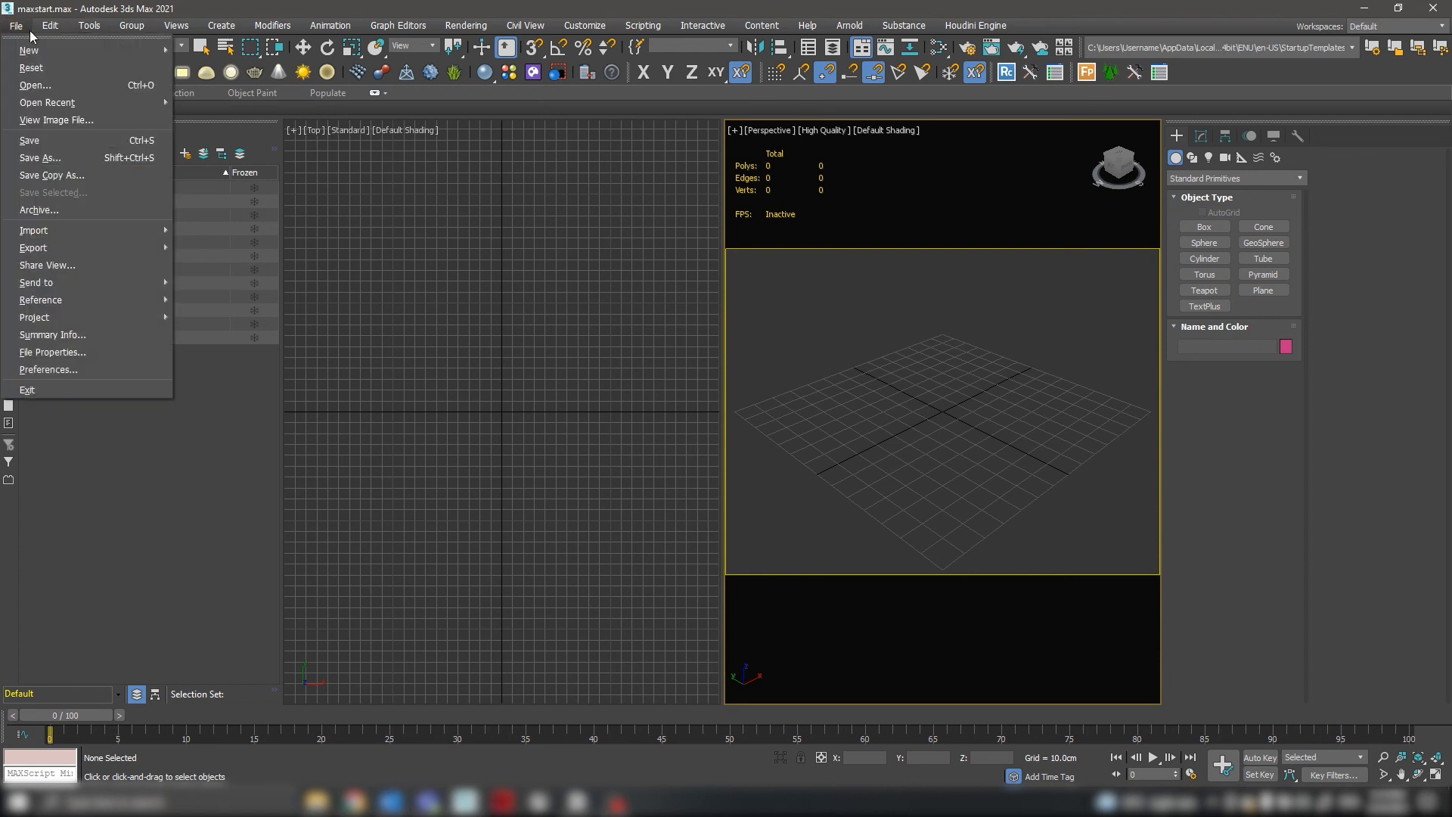
left_click(31, 68)
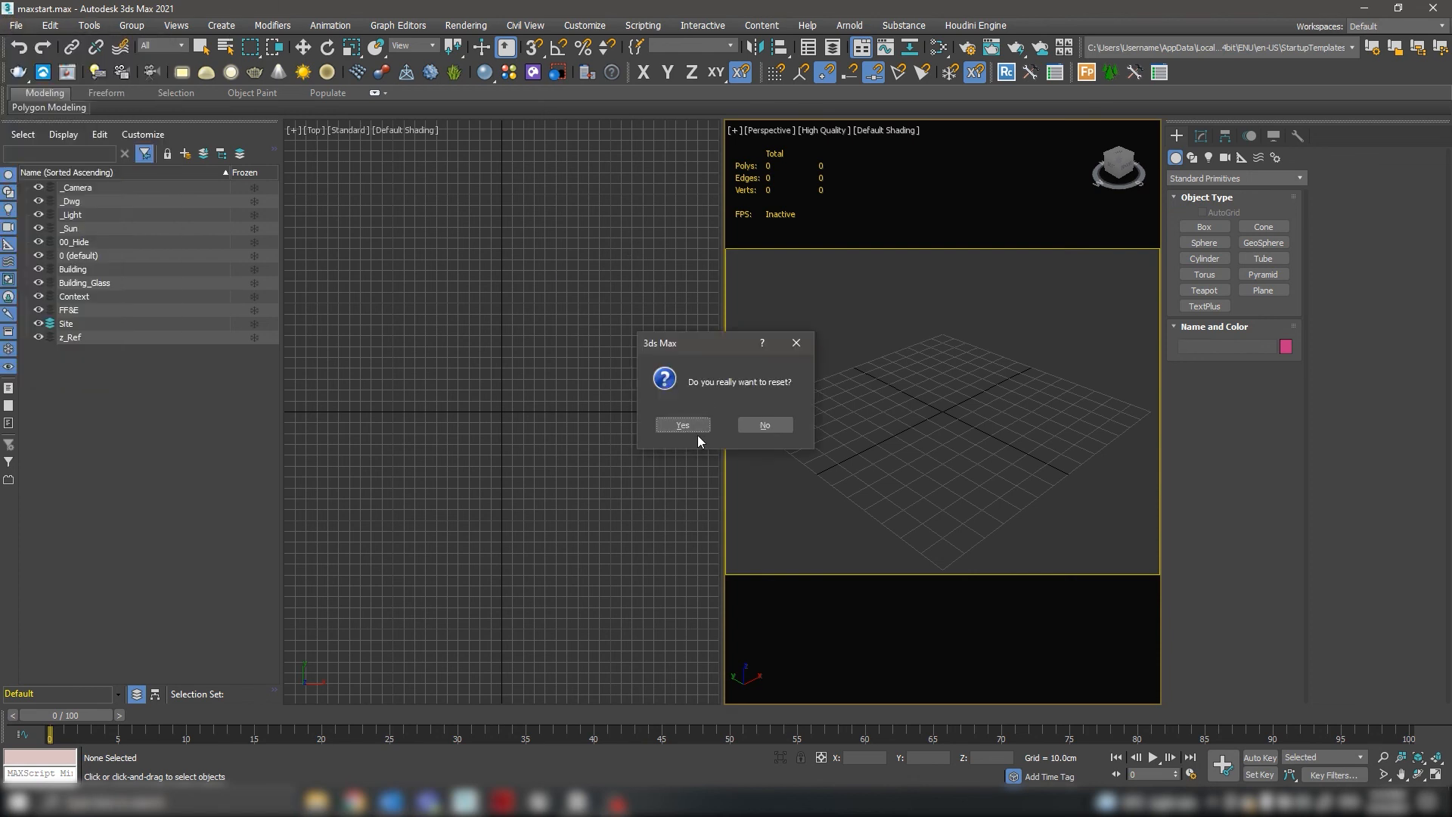
left_click(683, 423)
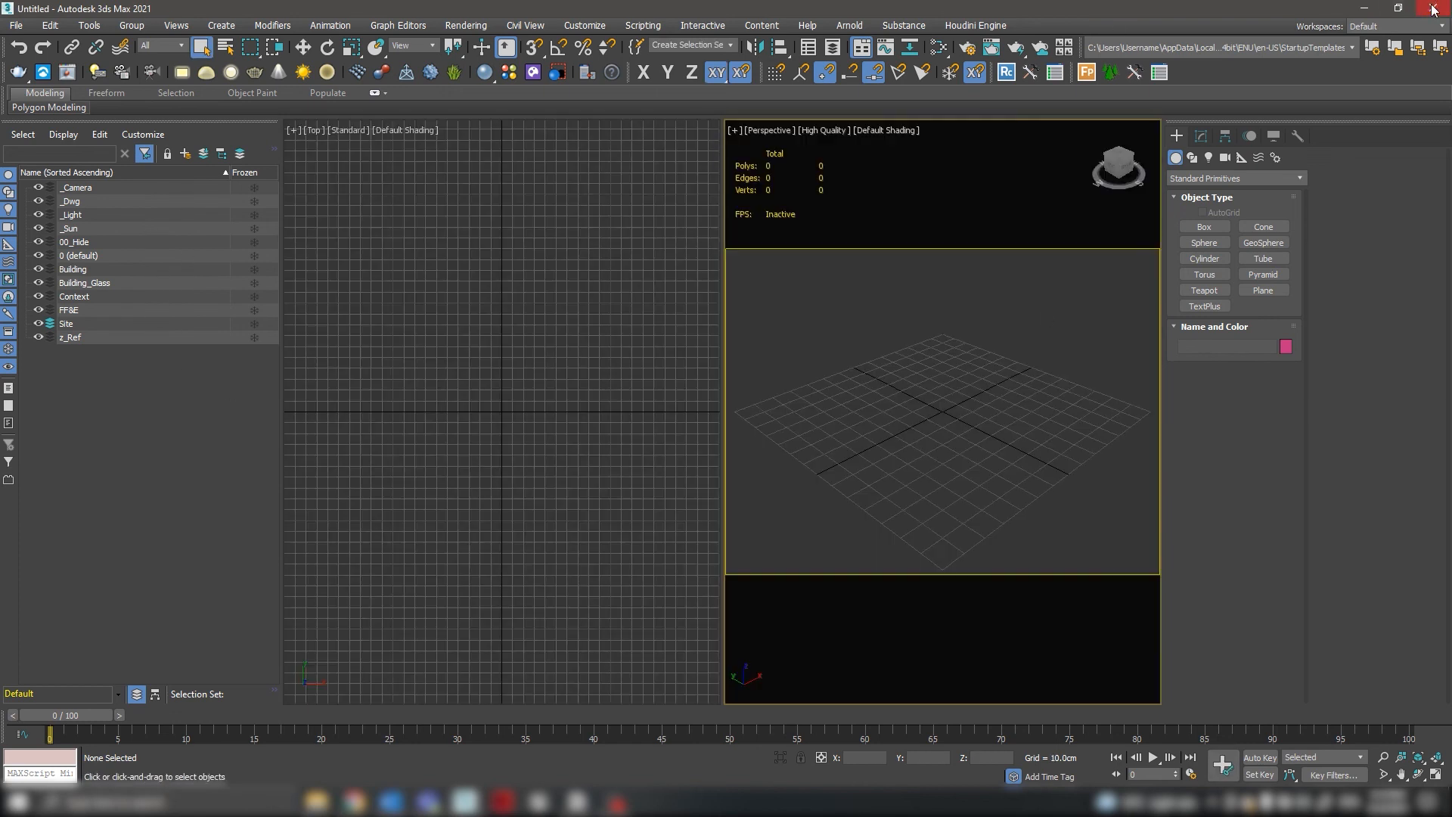
Close 3ds Max so it can be relaunched to check the startup template.
left_click(1441, 6)
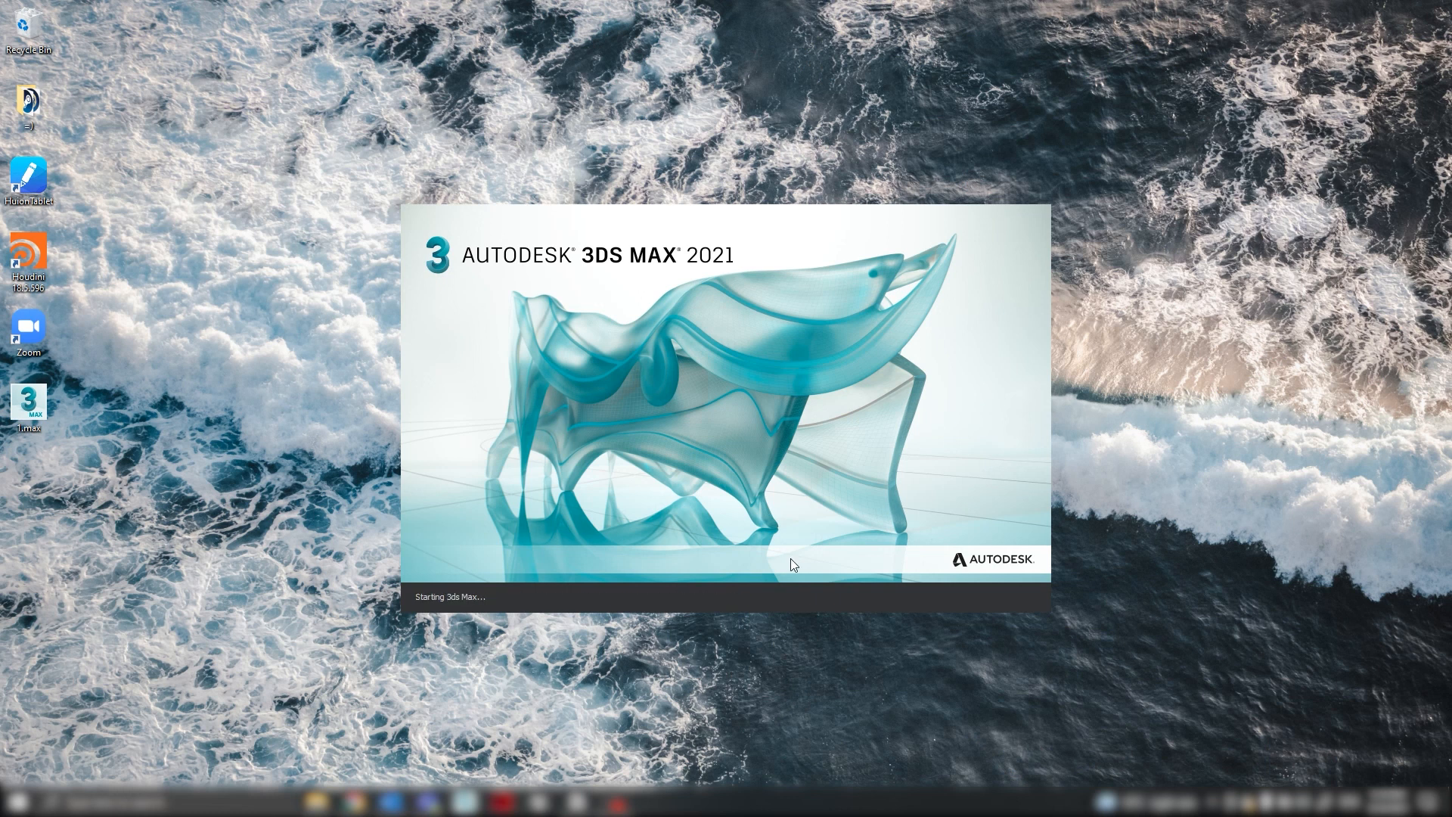
mouse_move(1150, 383)
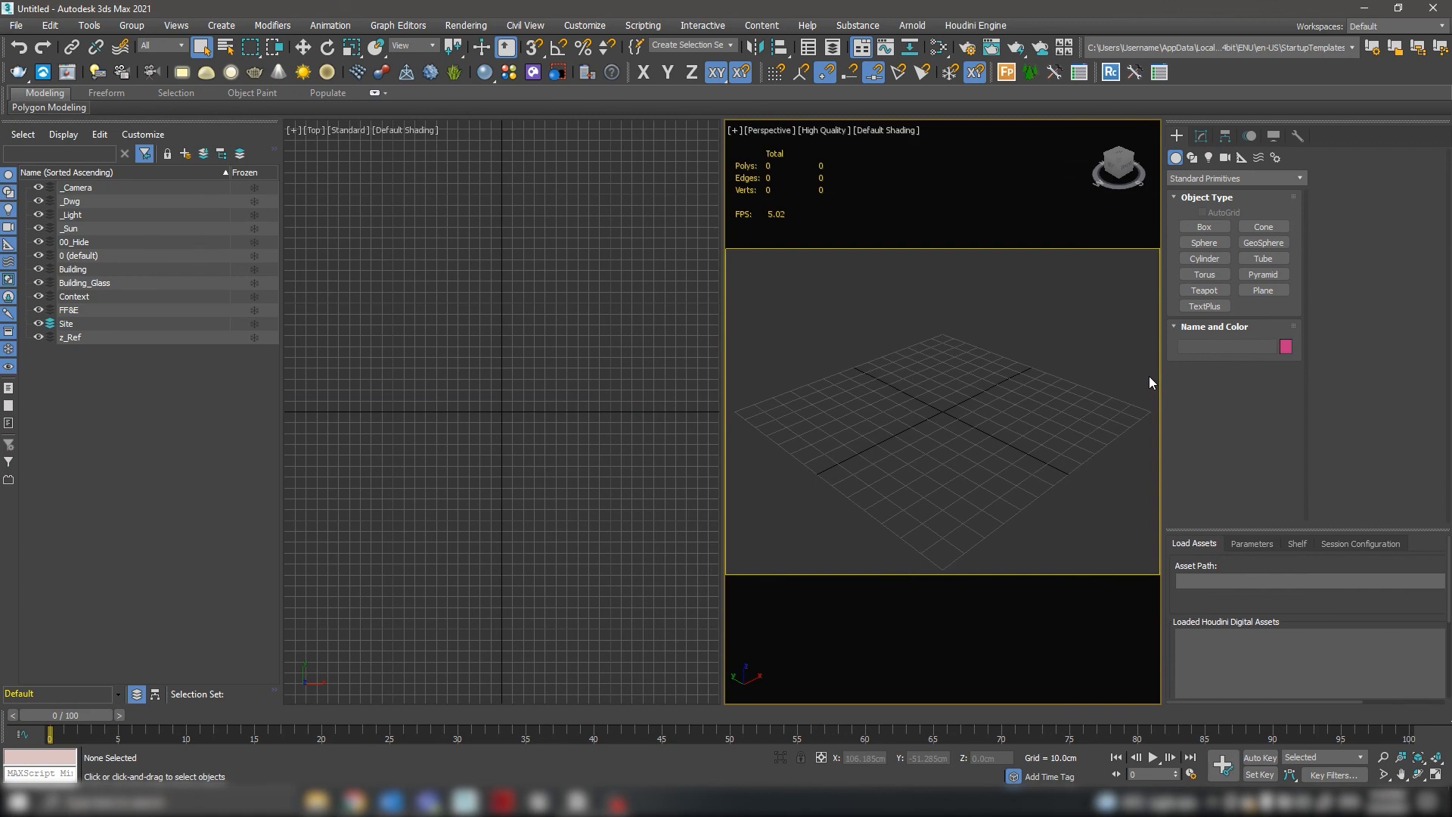
mouse_move(1044, 596)
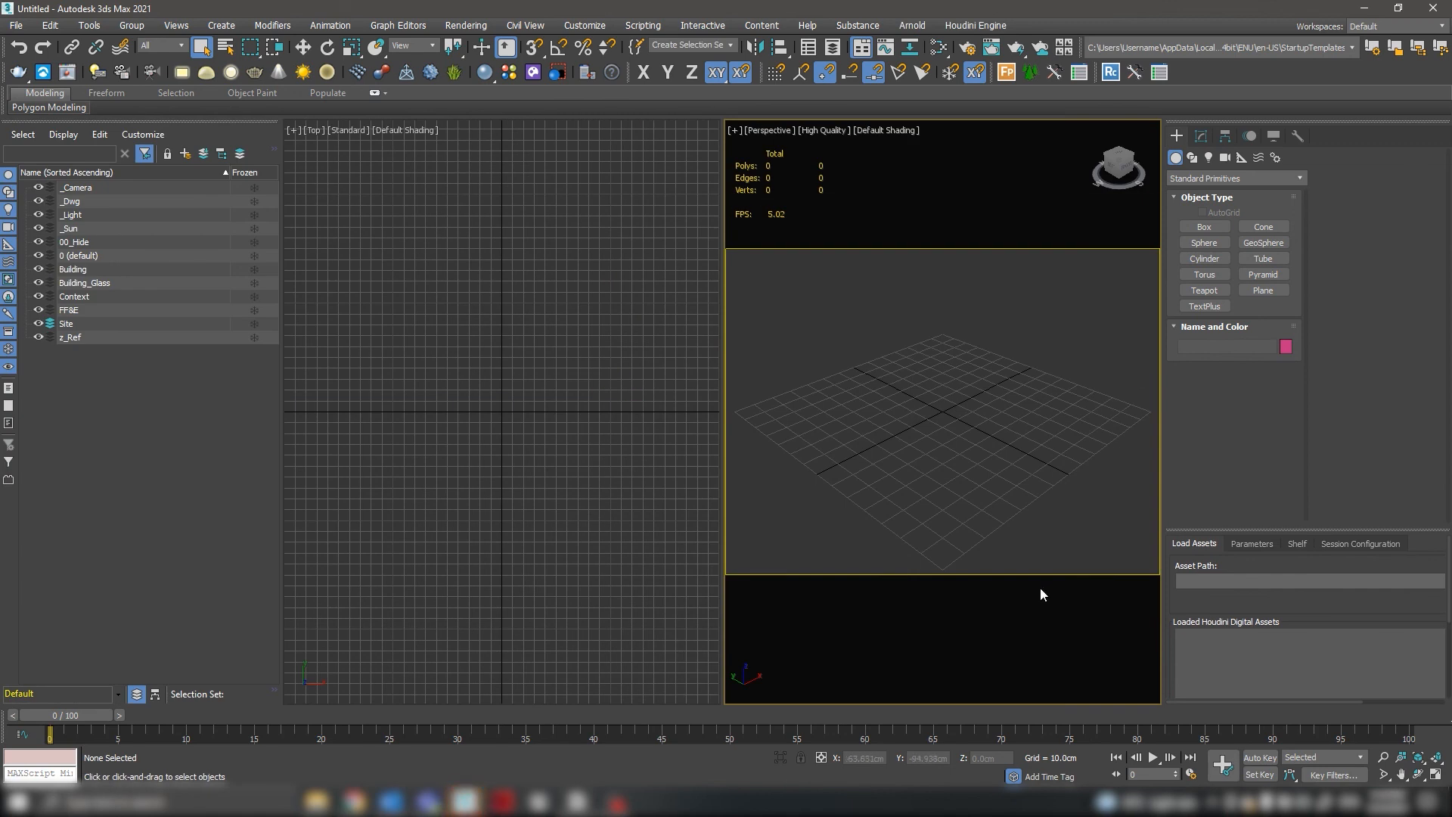
mouse_move(770, 395)
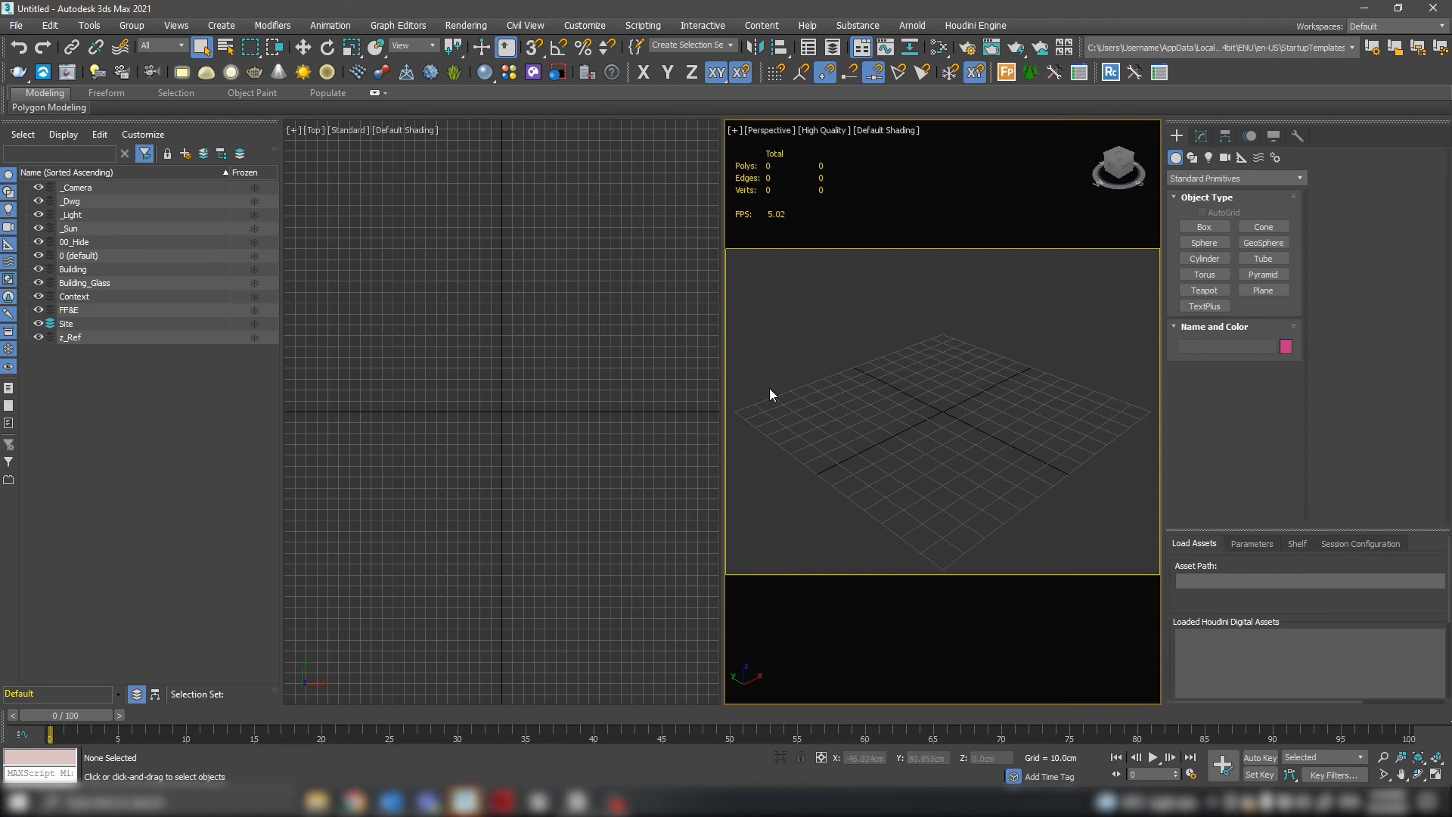
mouse_move(776, 395)
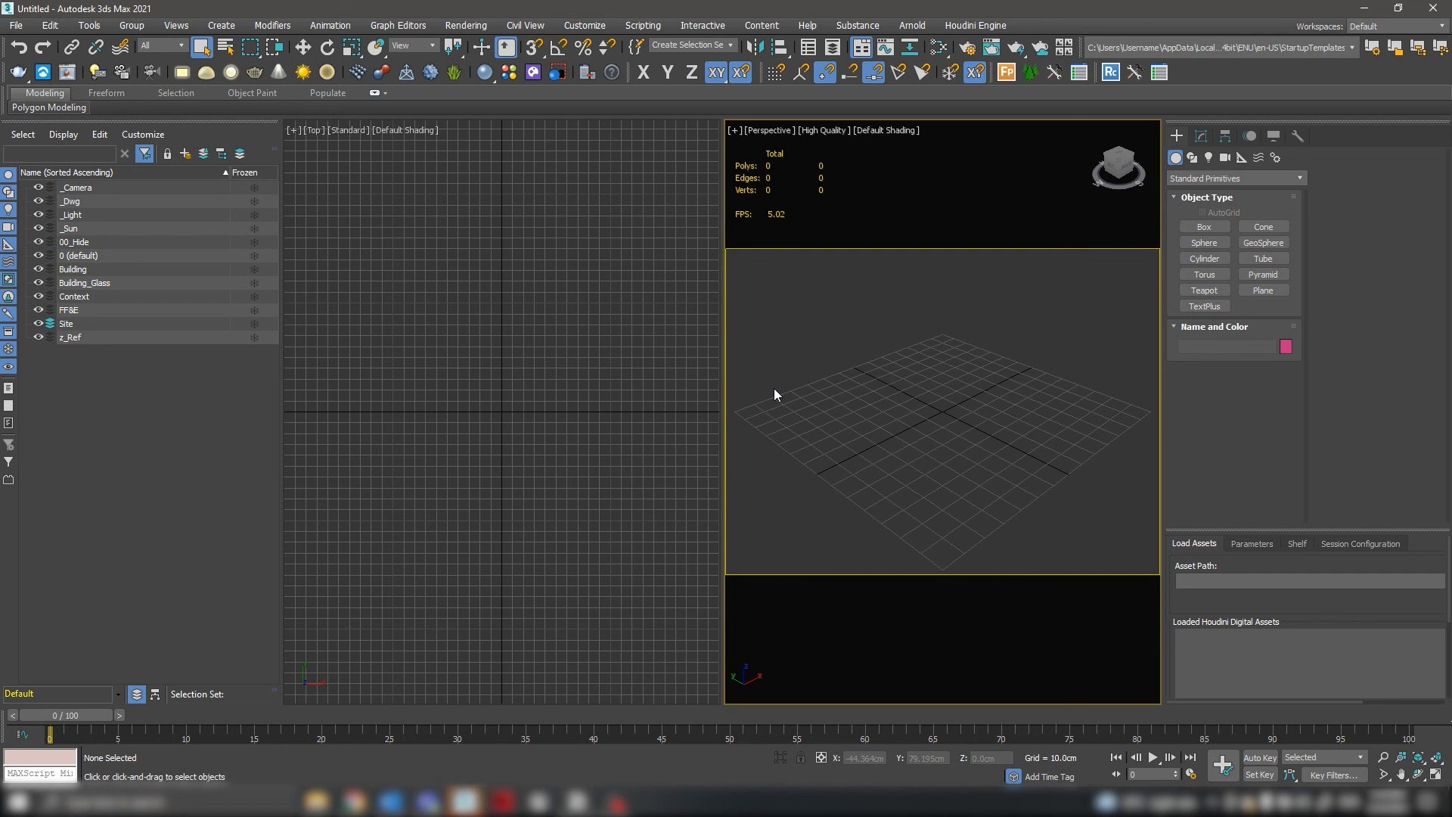